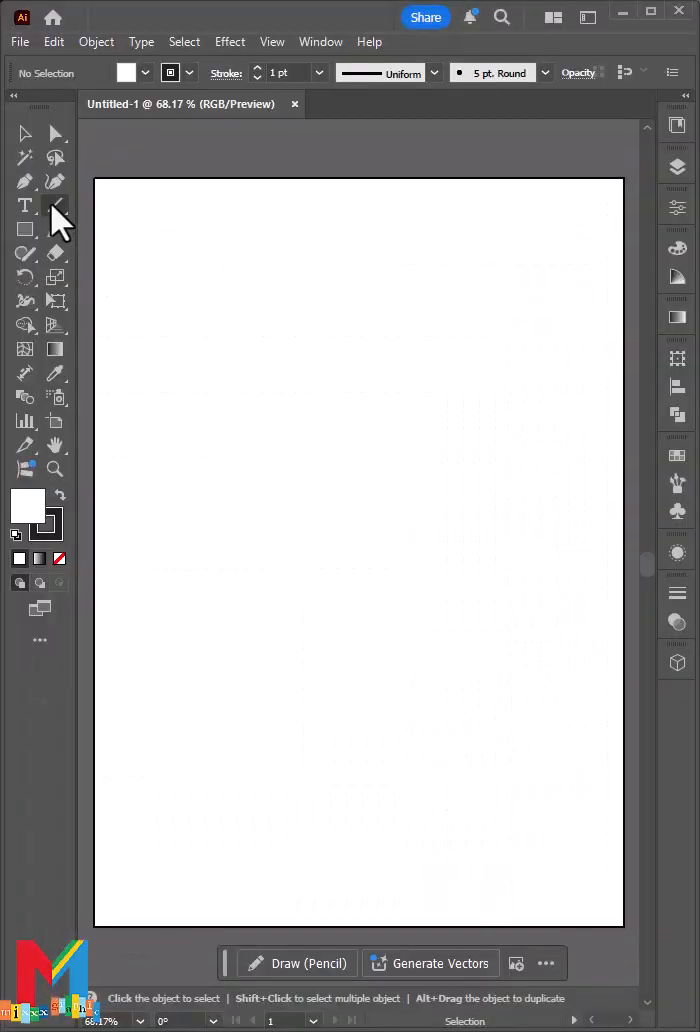
- Draw a long diagonal line and Alt-drag a parallel copy beside it
drag(167, 668, 332, 225)
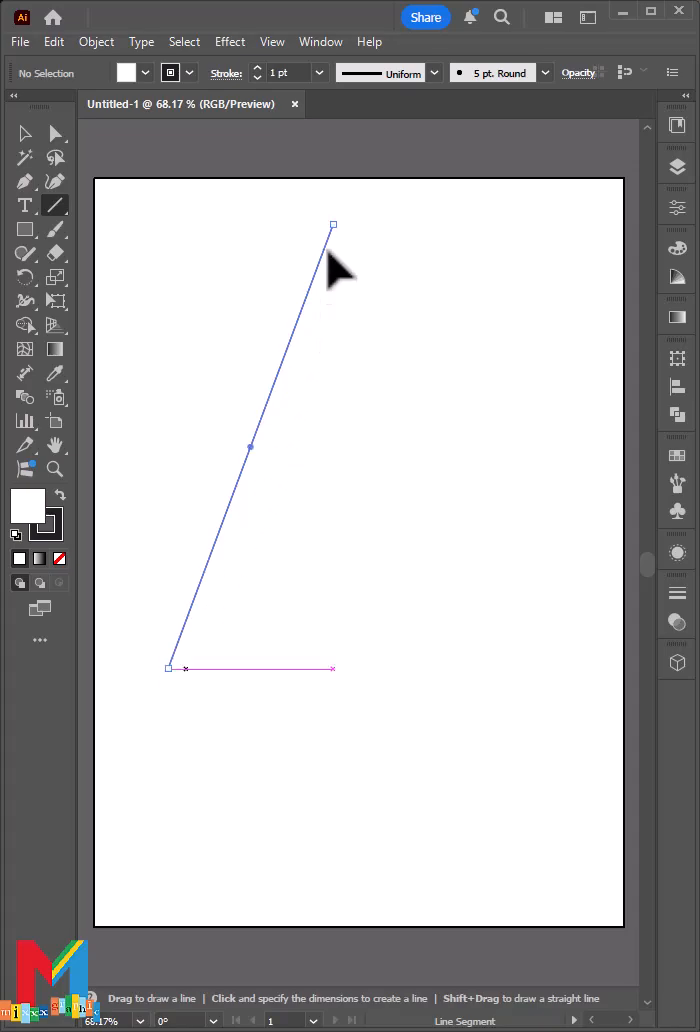
drag(168, 668, 147, 785)
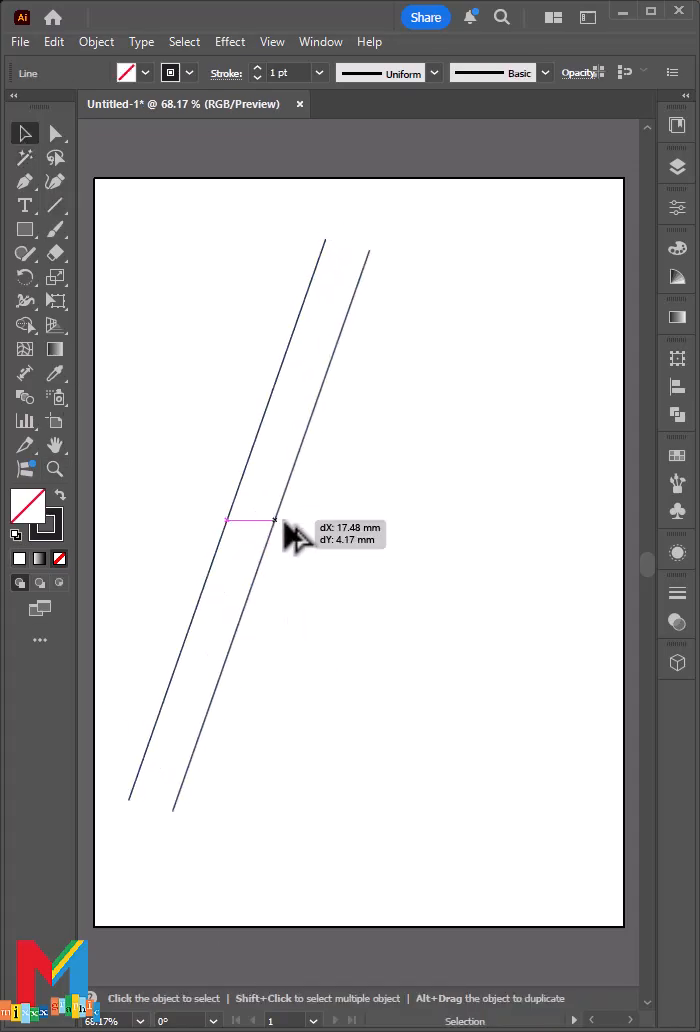
- Group the two diagonal lines and add a vertically reflected copy leaning the other way
right_click(280, 560)
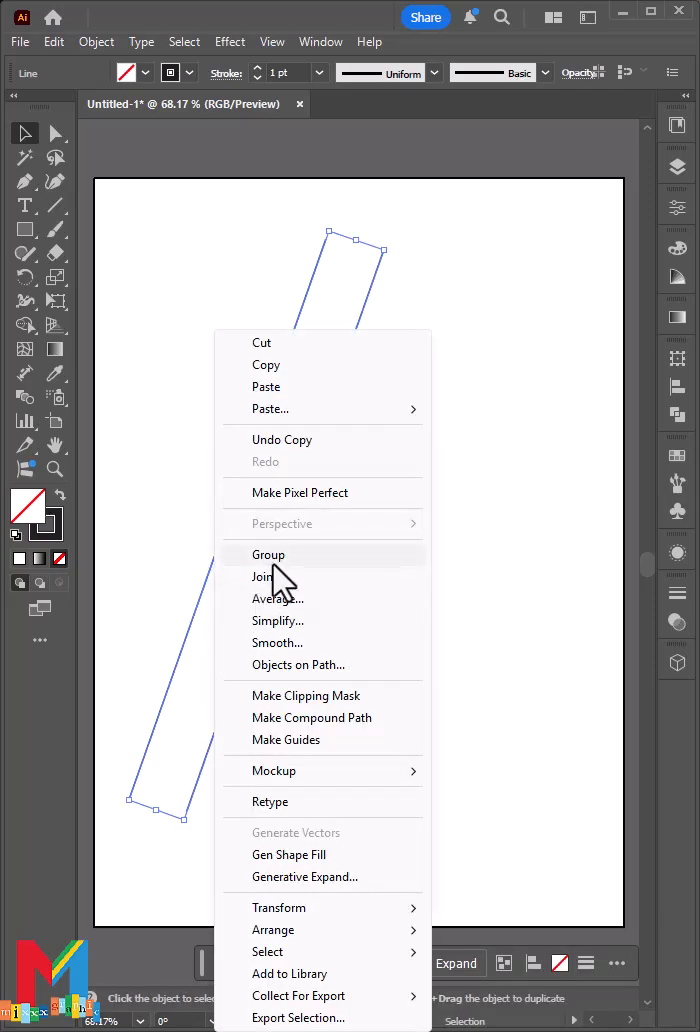
click(268, 554)
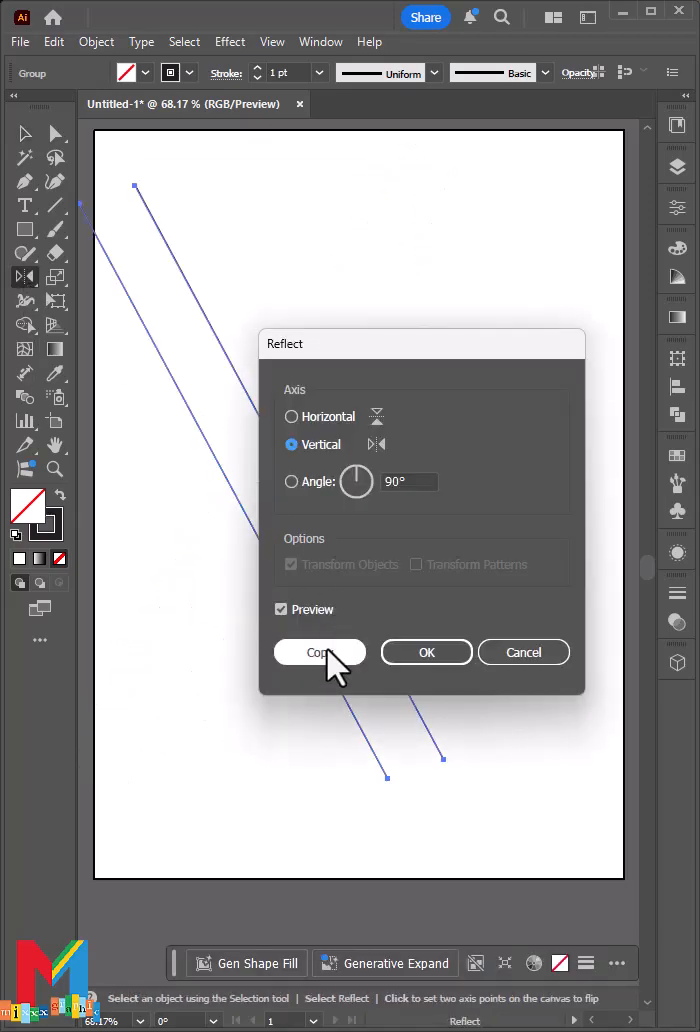
click(319, 651)
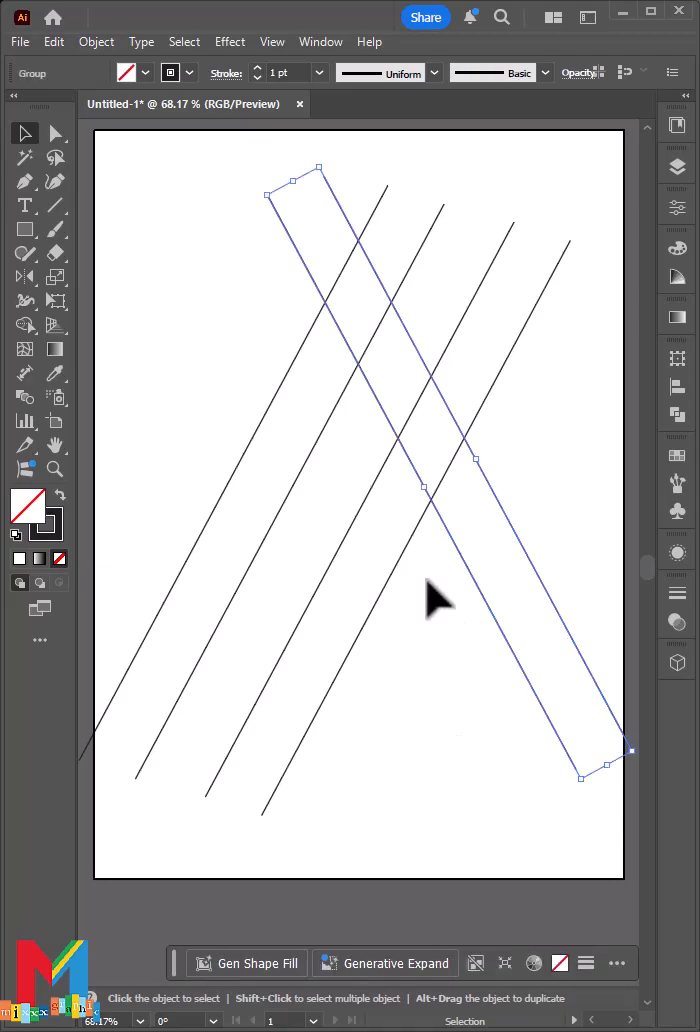
- Copy the selected line group to duplicate lines for the horizontal grid
click(53, 41)
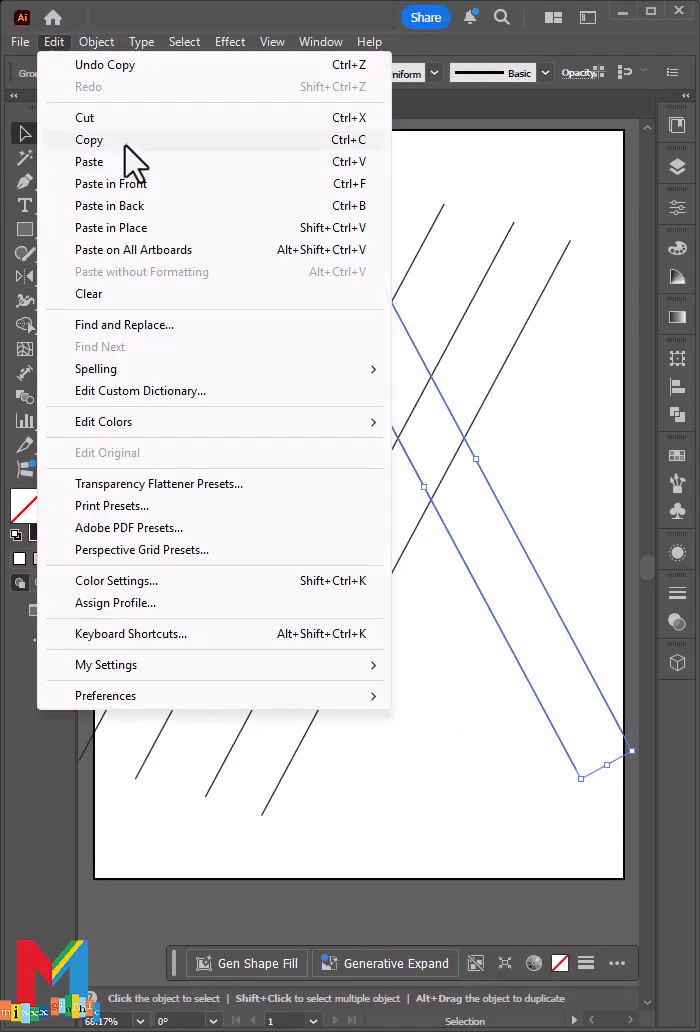
click(89, 161)
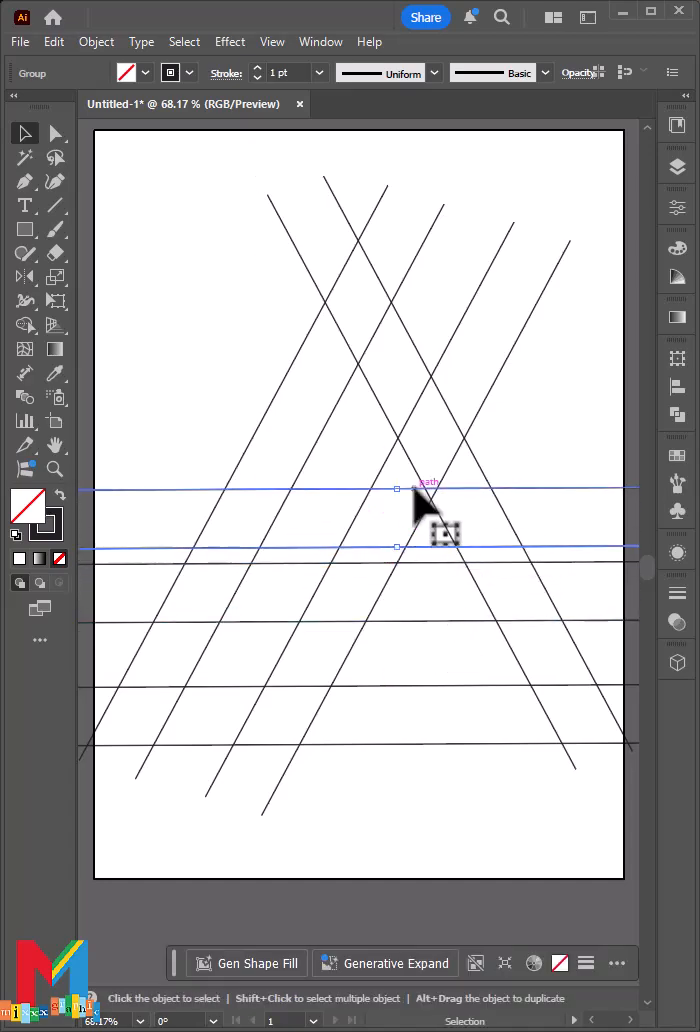
mouse_move(500, 560)
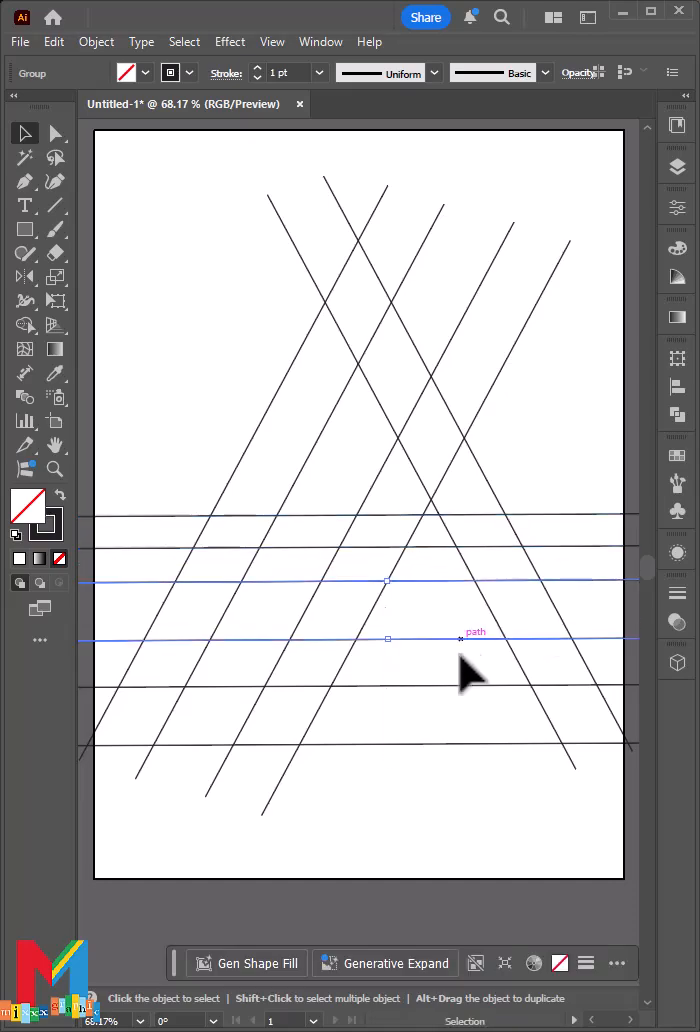
click(53, 41)
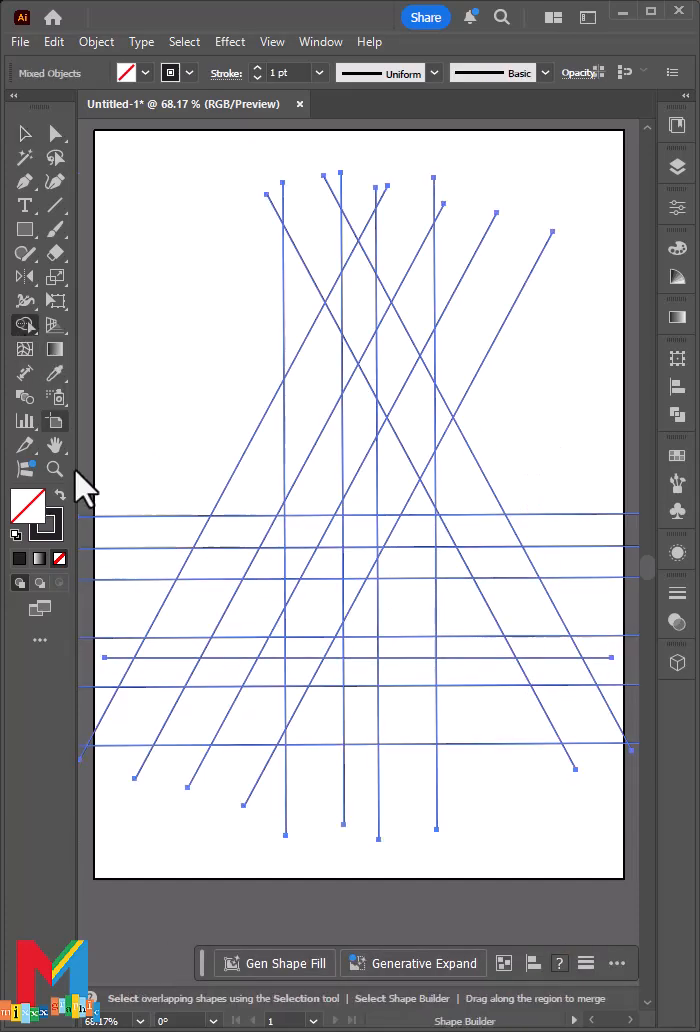
mouse_move(340, 340)
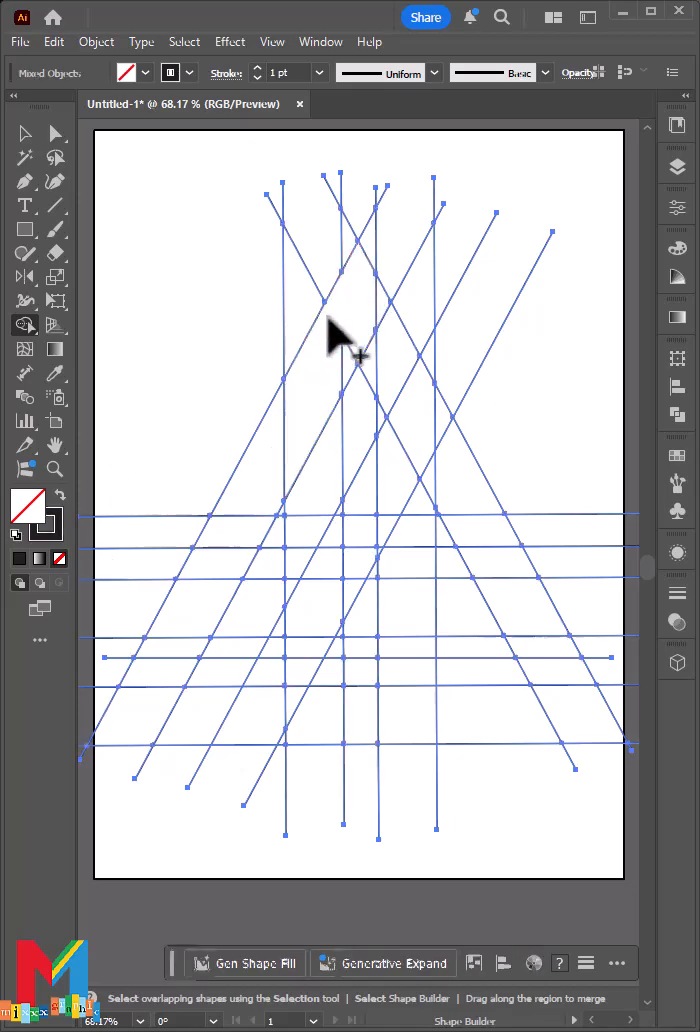
- Shape Builder-merge the left diagonal band, the A outline, and the L's foot
drag(345, 330, 285, 490)
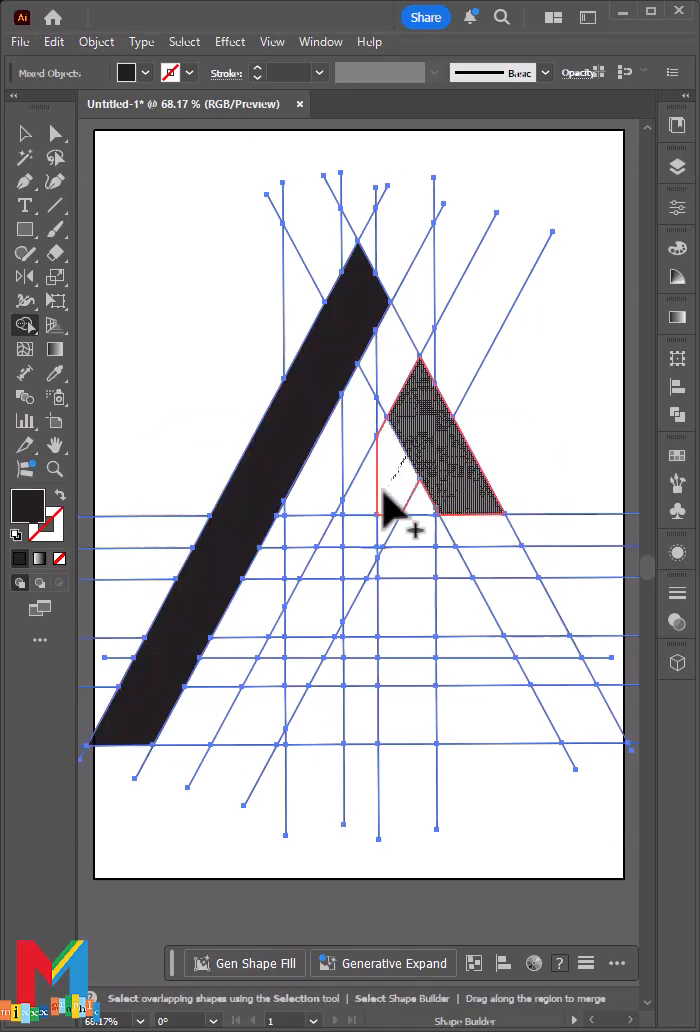
drag(400, 510, 410, 740)
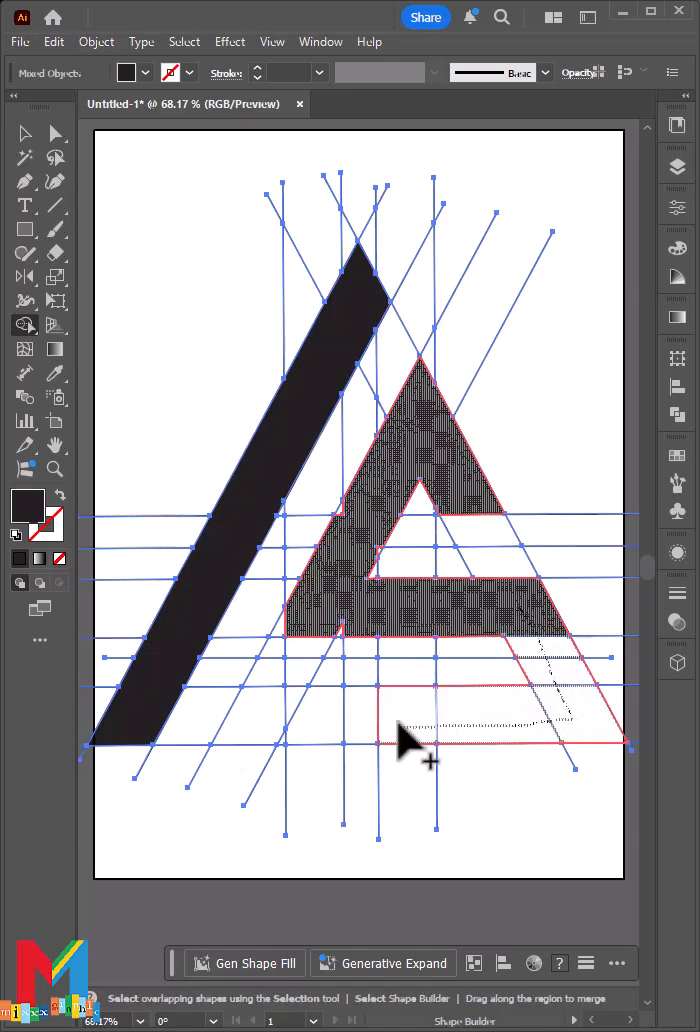
drag(420, 745, 350, 620)
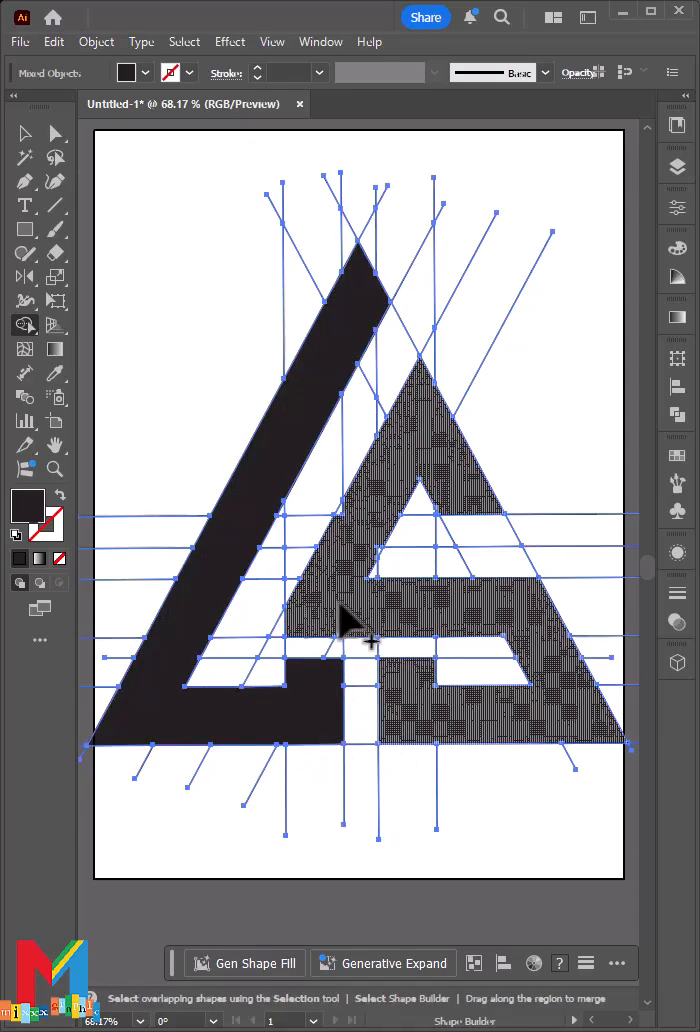